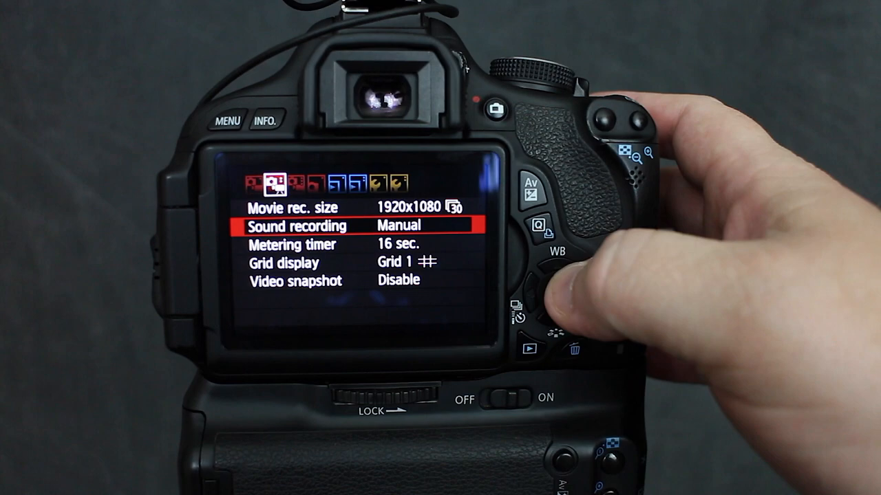
{"action": "left_click", "coordinate": [547, 296]}
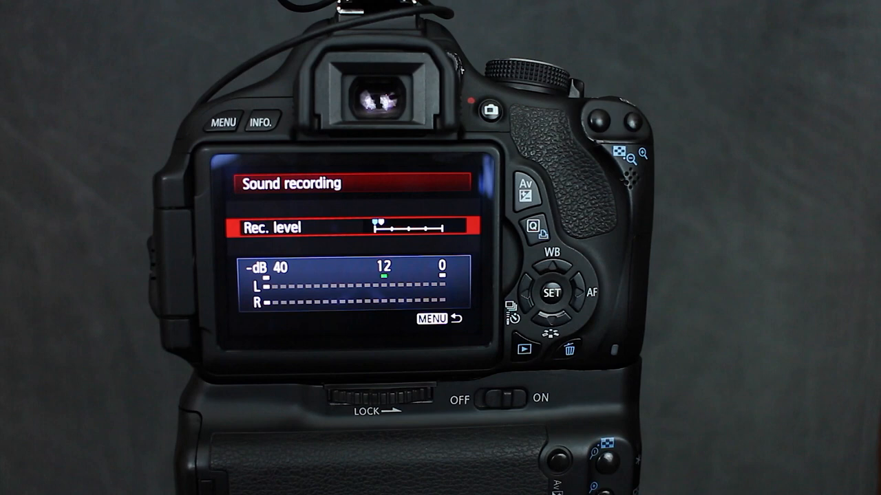